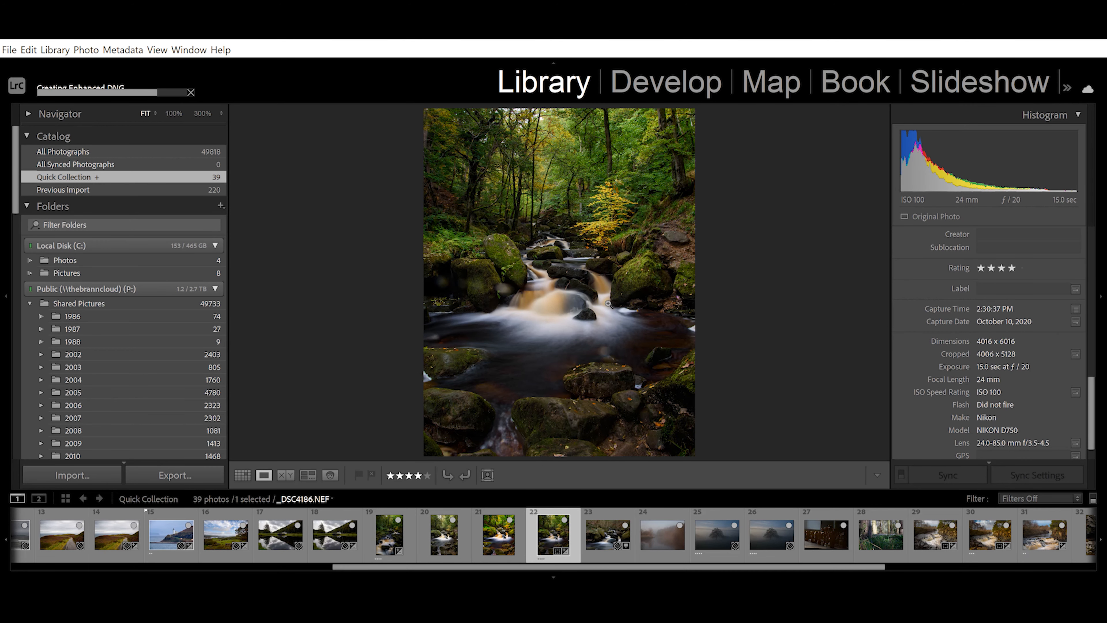
pyautogui.moveTo(607, 304)
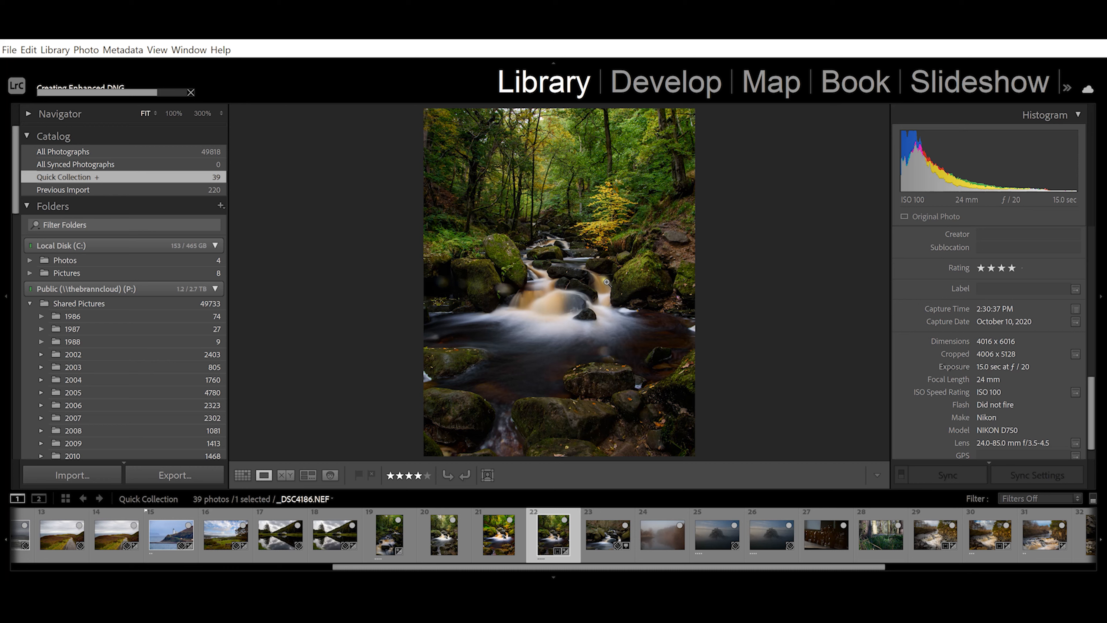
pyautogui.moveTo(710, 293)
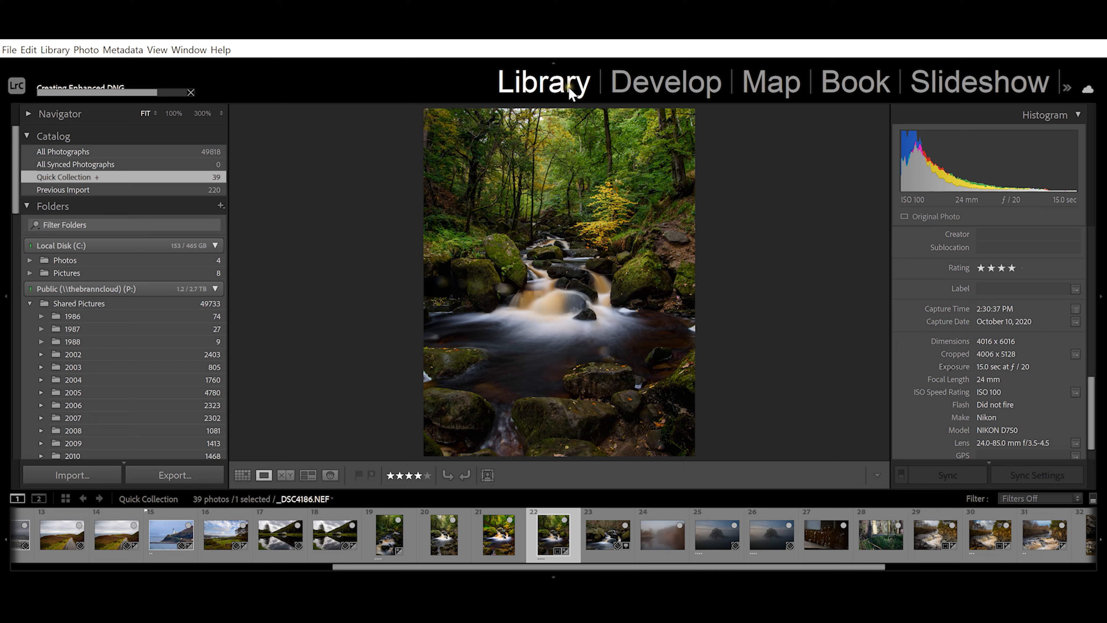
# Bring up the Enhance Preview dialog for the waterfall photo from its Library context menu.
pyautogui.click(664, 81)
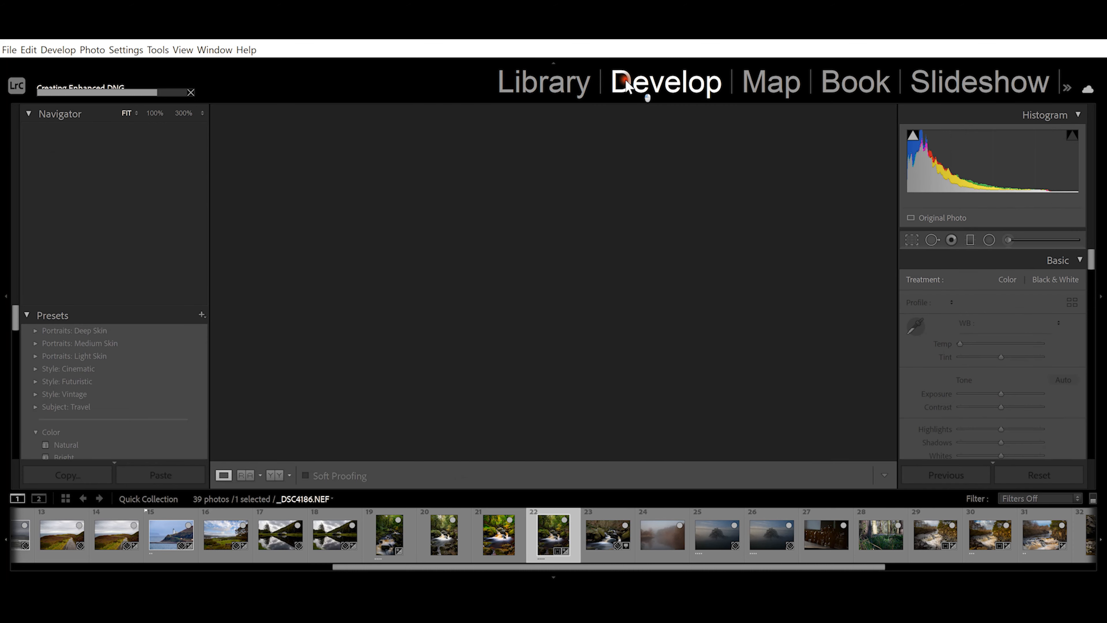
pyautogui.click(542, 81)
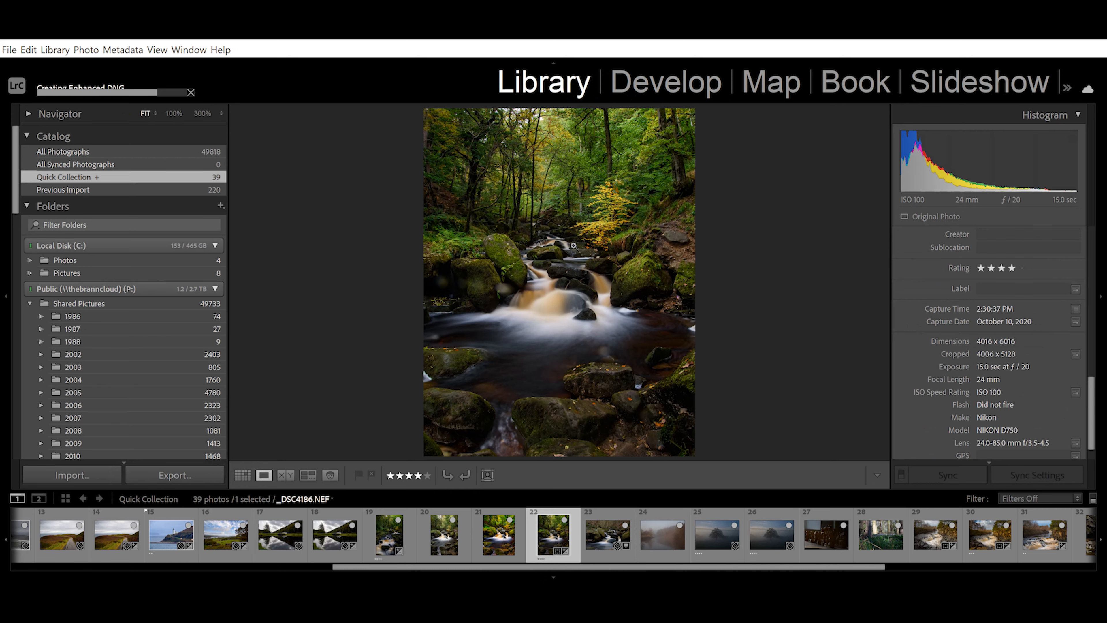
pyautogui.rightClick(558, 282)
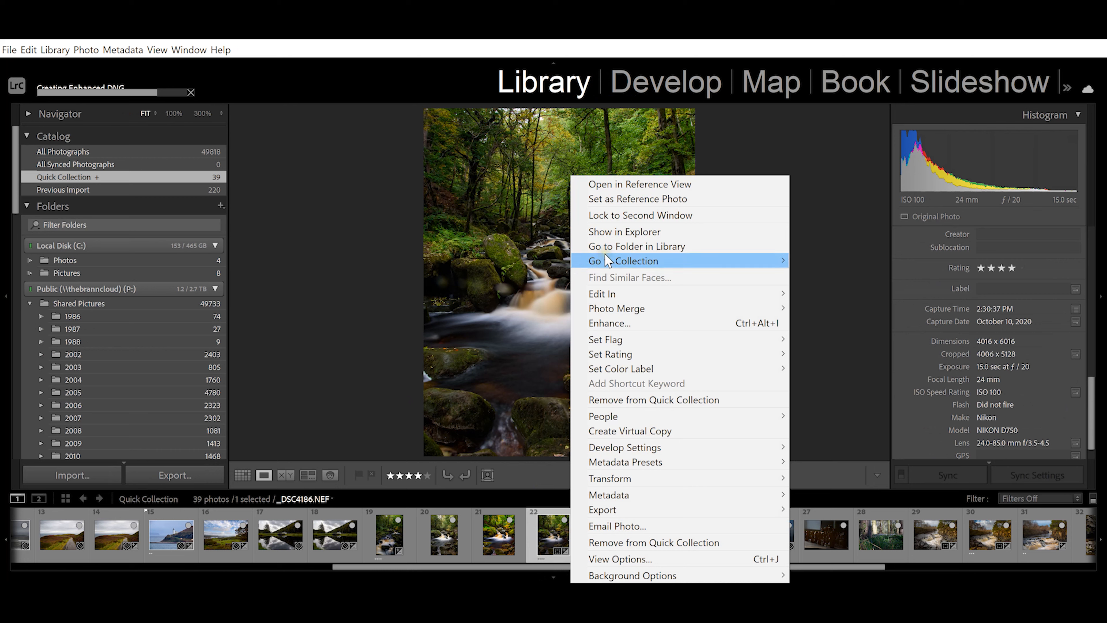
pyautogui.moveTo(639, 323)
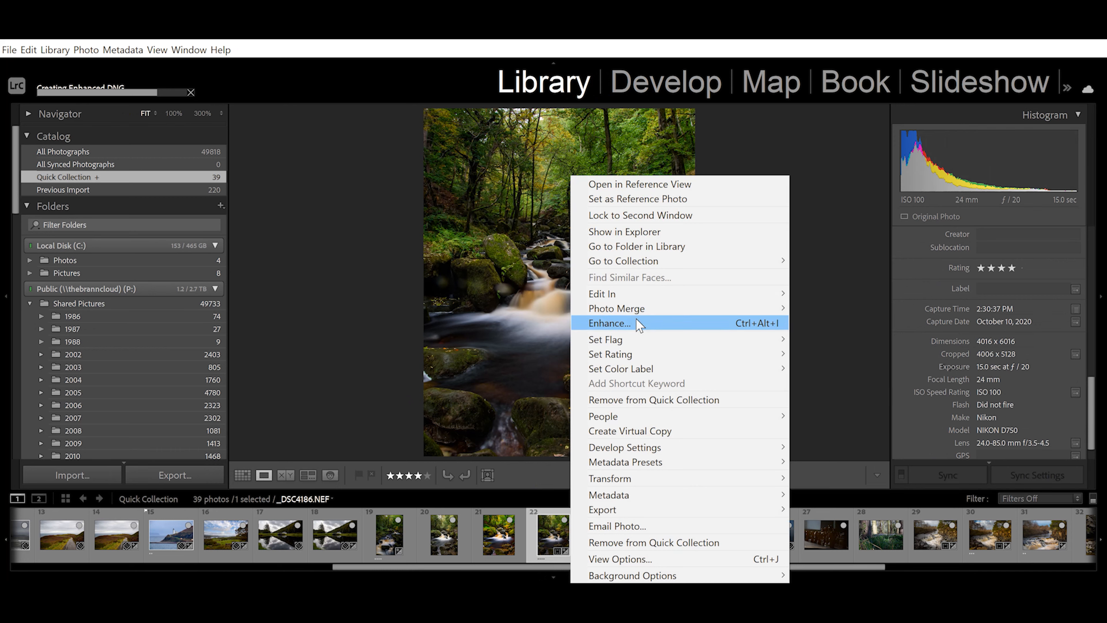
pyautogui.moveTo(738, 330)
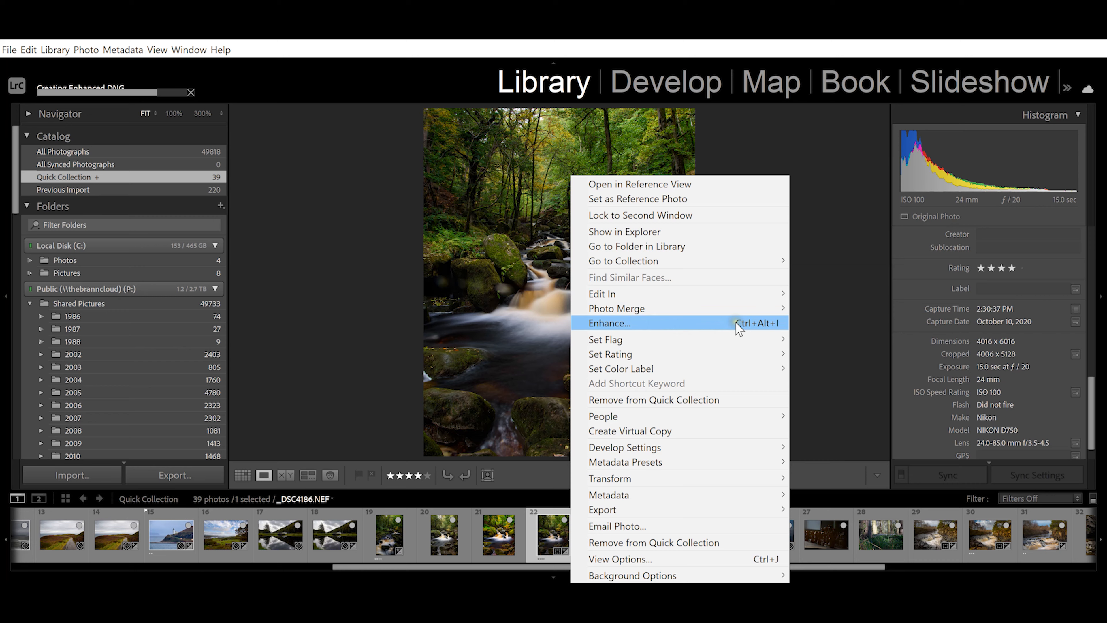
pyautogui.moveTo(664, 325)
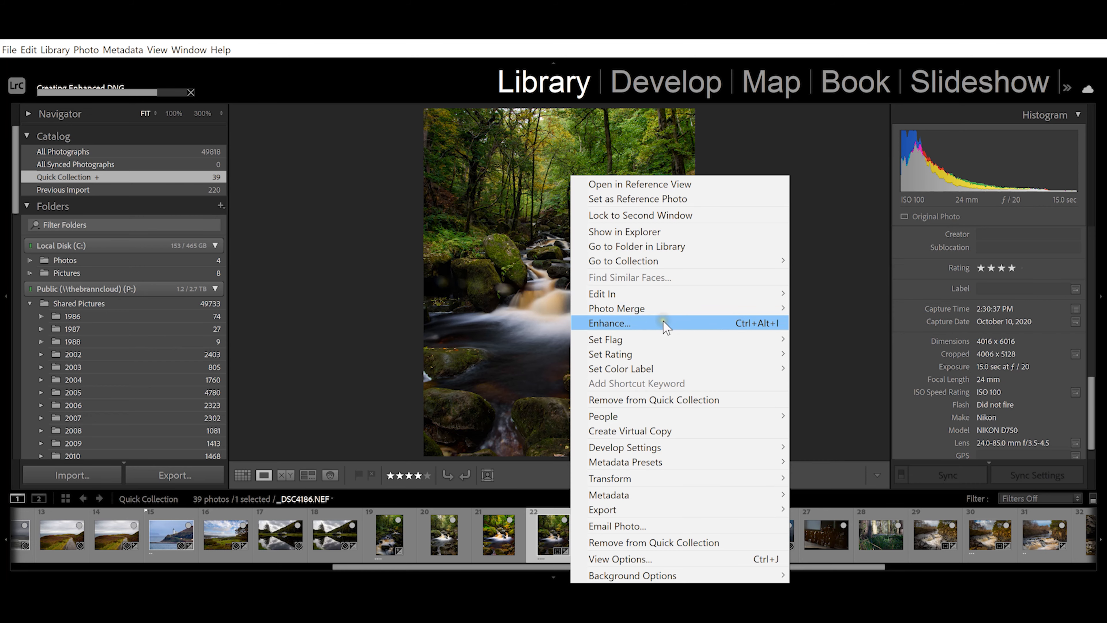
pyautogui.click(610, 323)
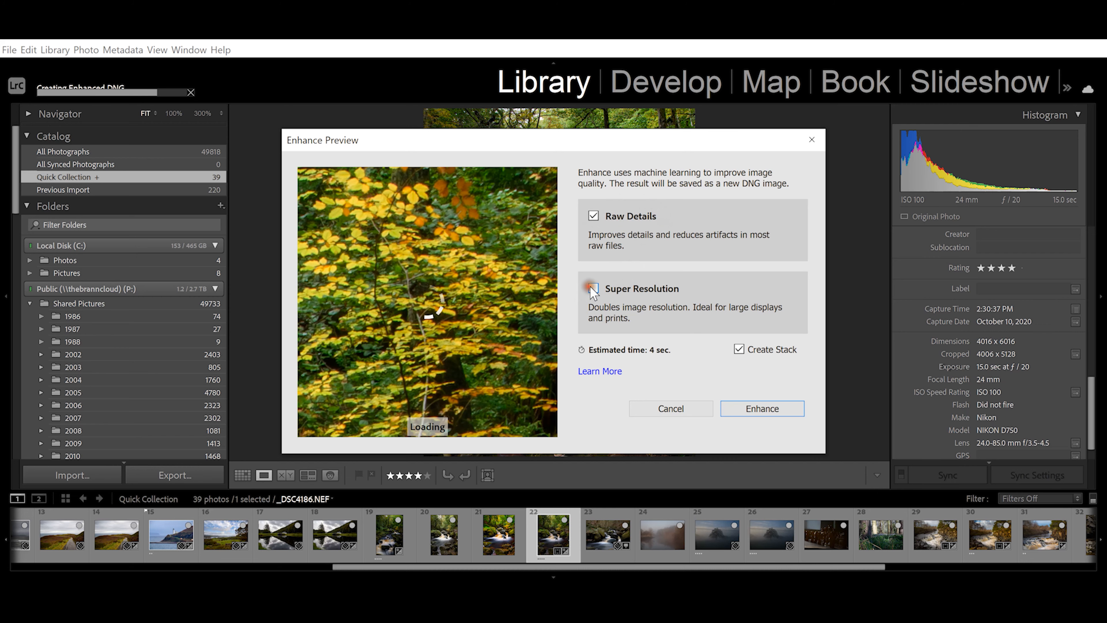
# Enable Super Resolution and start building the double-resolution enhanced DNG.
pyautogui.click(594, 290)
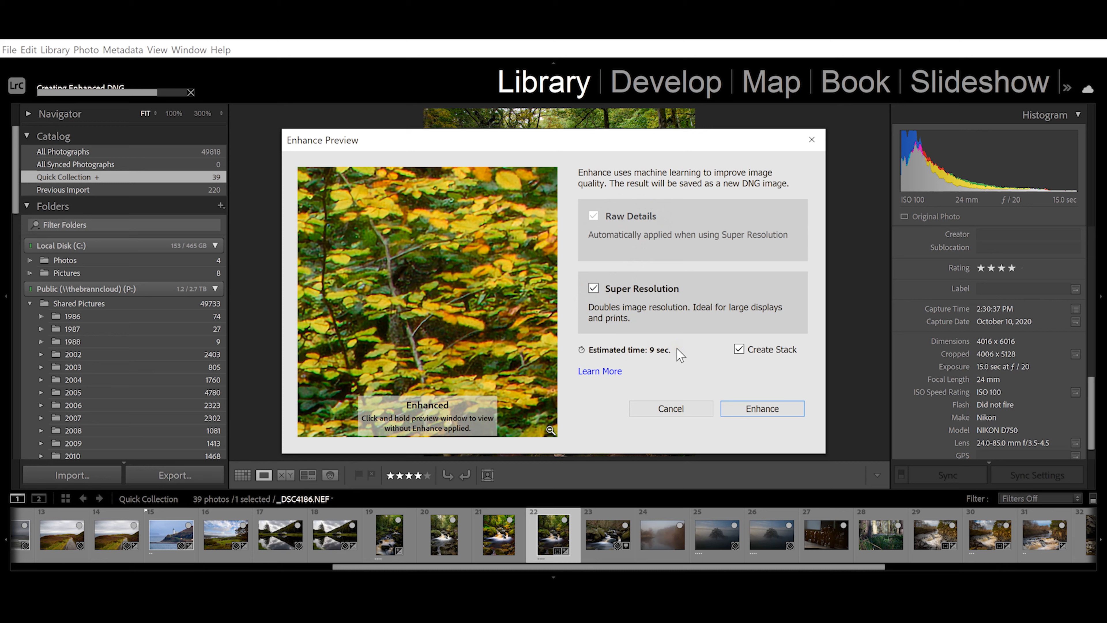
pyautogui.moveTo(561, 270)
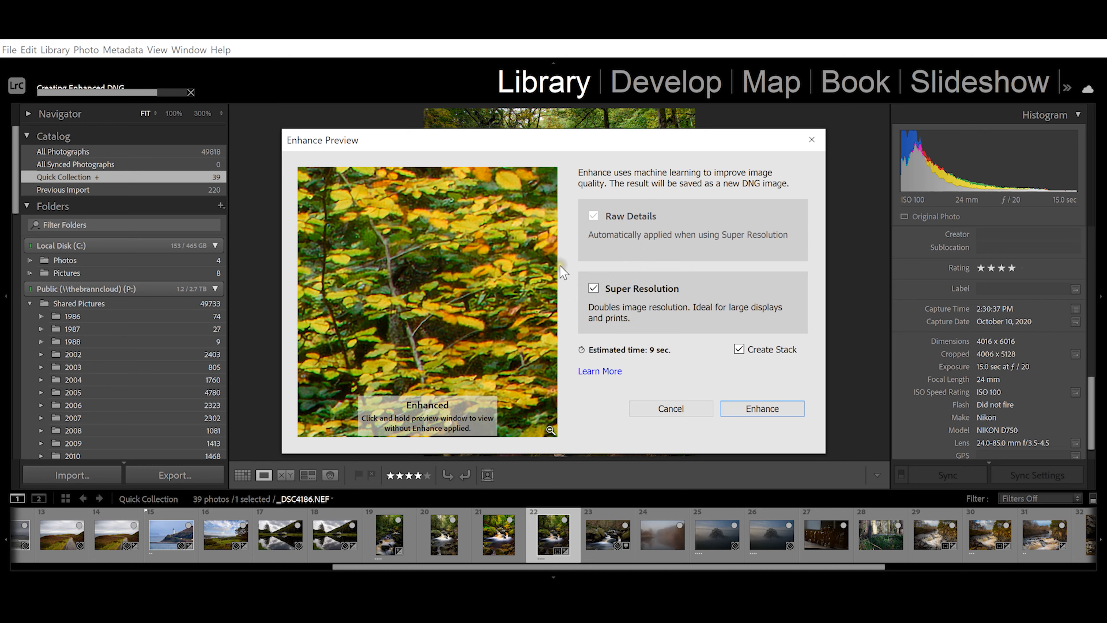
pyautogui.moveTo(570, 290)
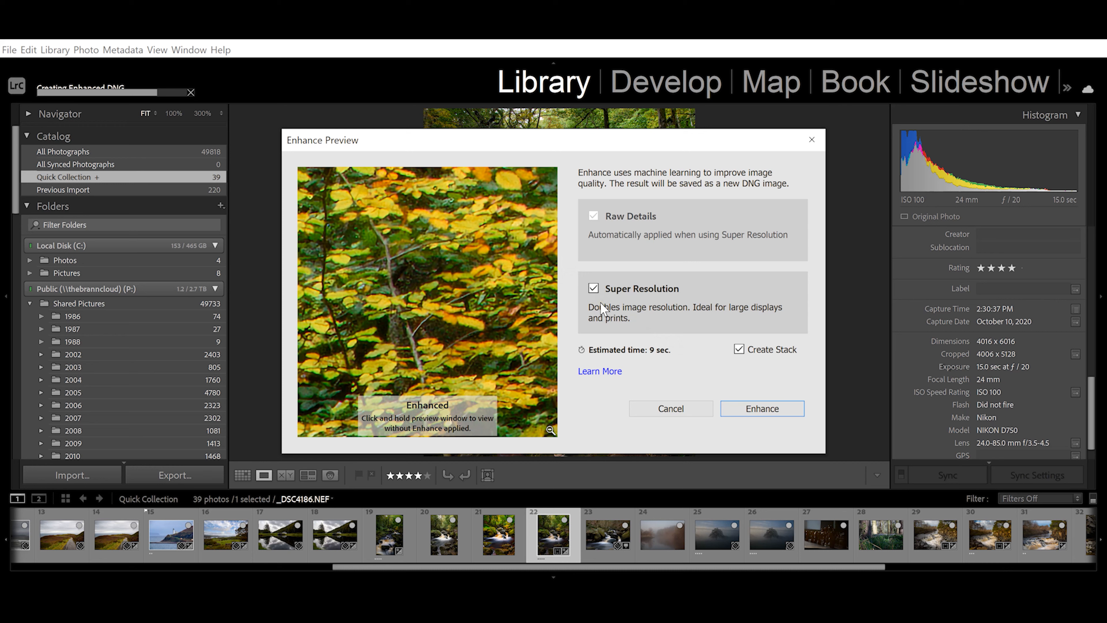
pyautogui.moveTo(620, 320)
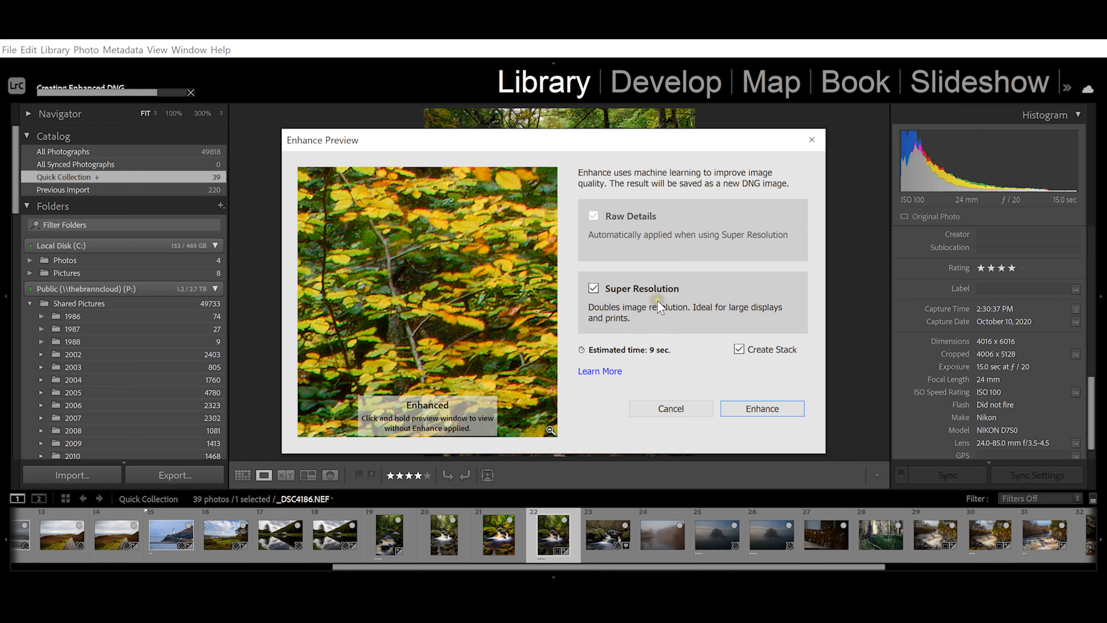
pyautogui.moveTo(626, 289)
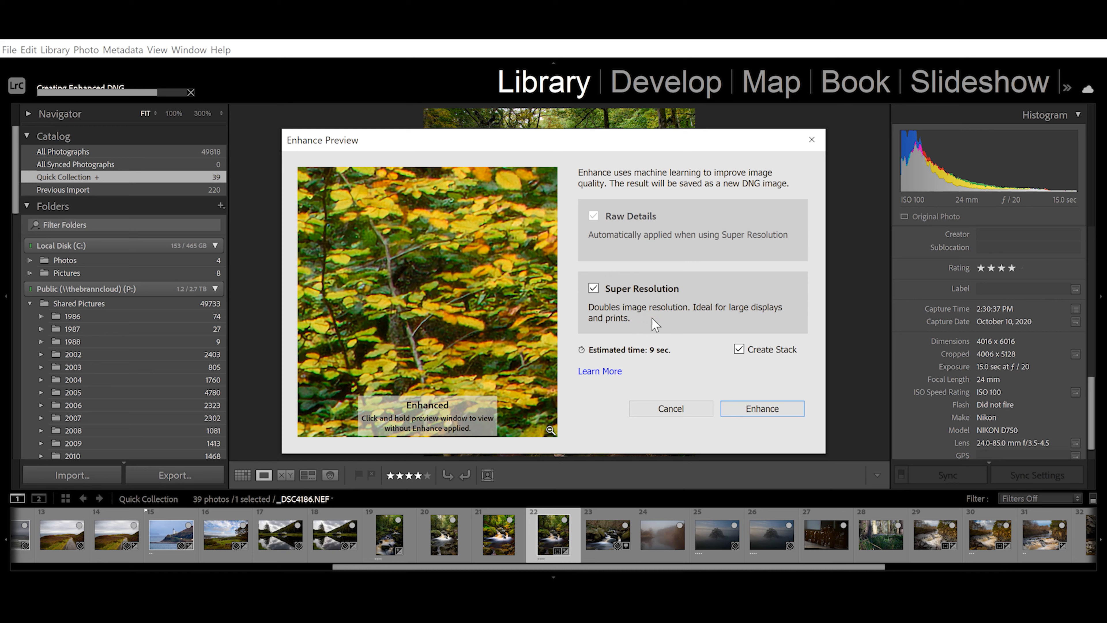
pyautogui.moveTo(627, 344)
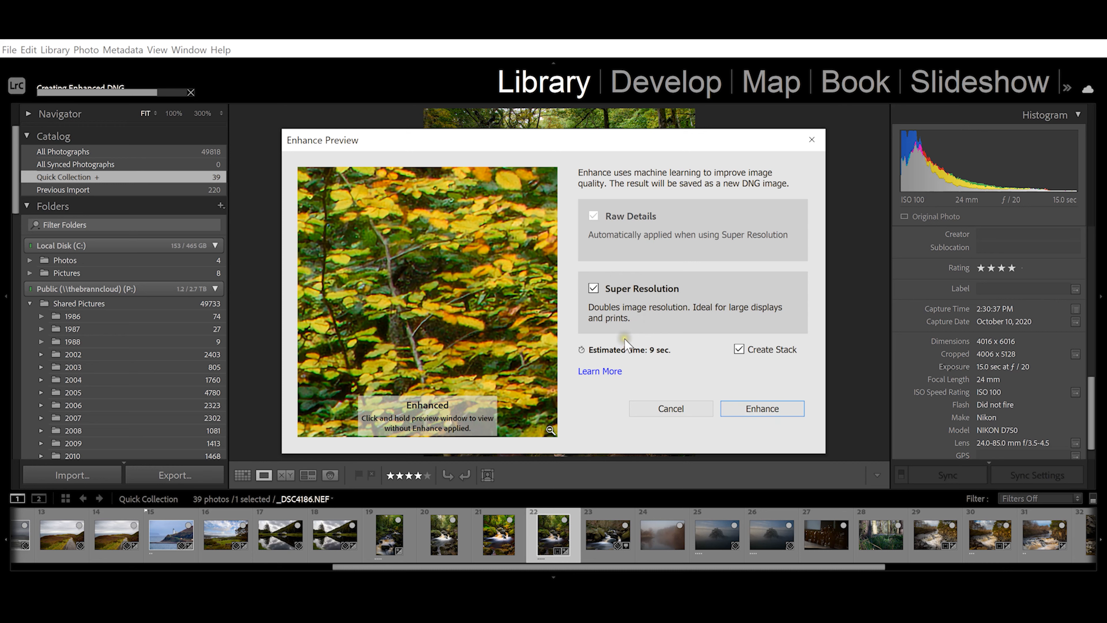
pyautogui.click(762, 409)
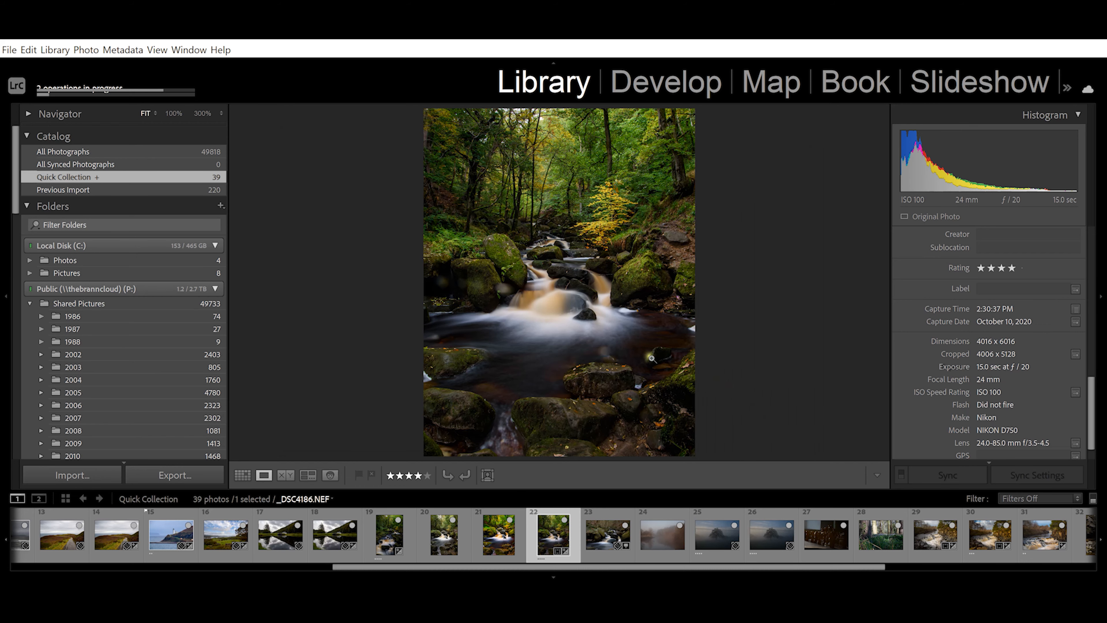
pyautogui.moveTo(391, 248)
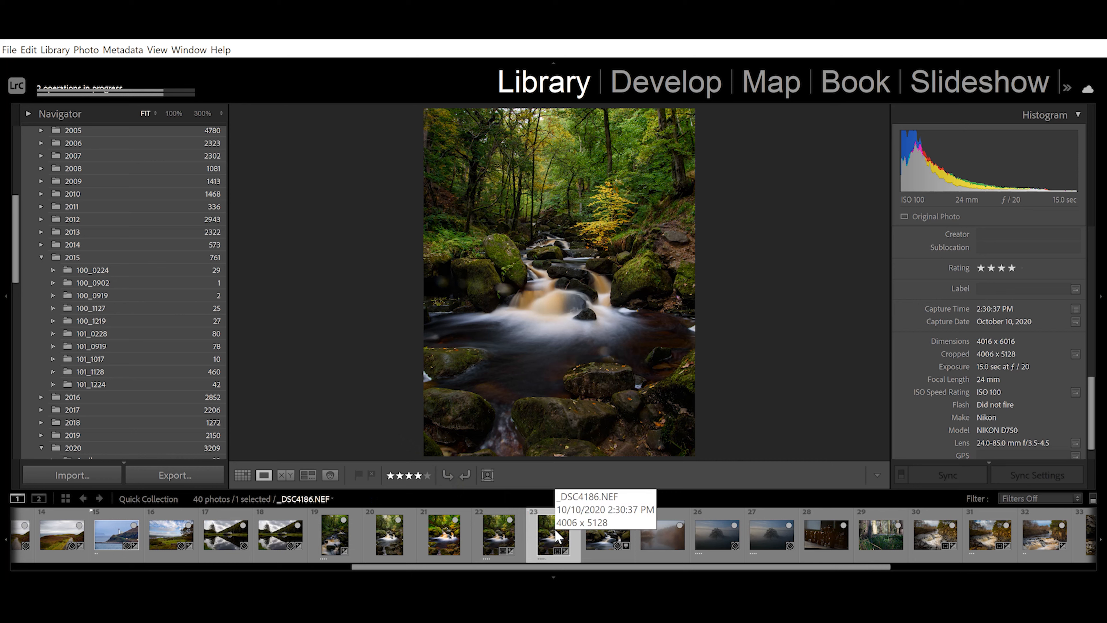
pyautogui.moveTo(498, 535)
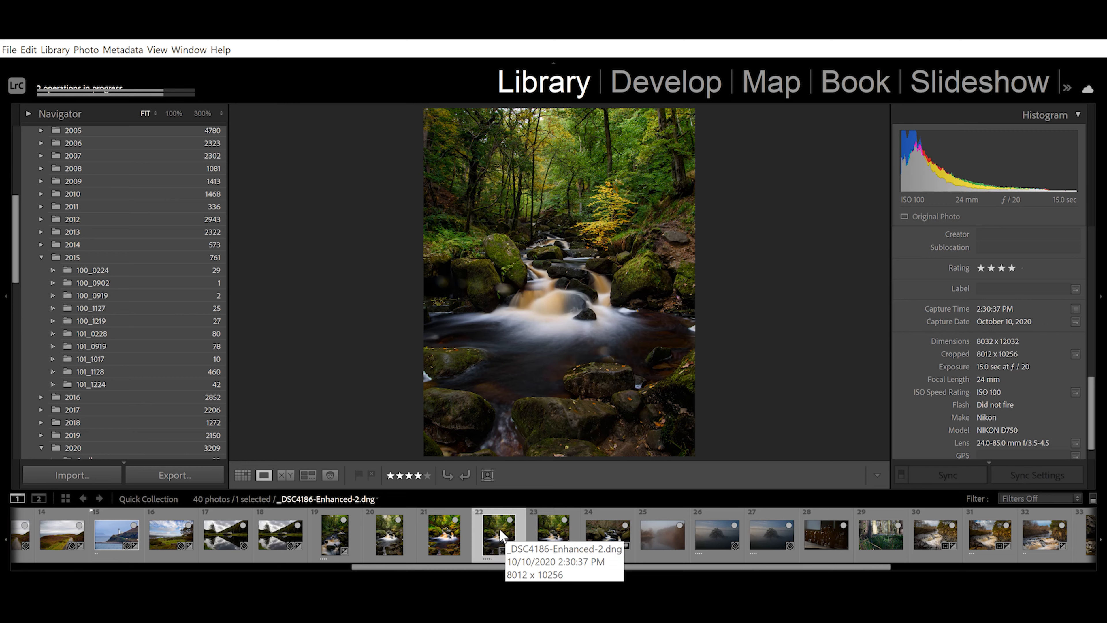
# Bring up the action menu for the _DSC4186-Enhanced-2.dng photo.
pyautogui.rightClick(498, 535)
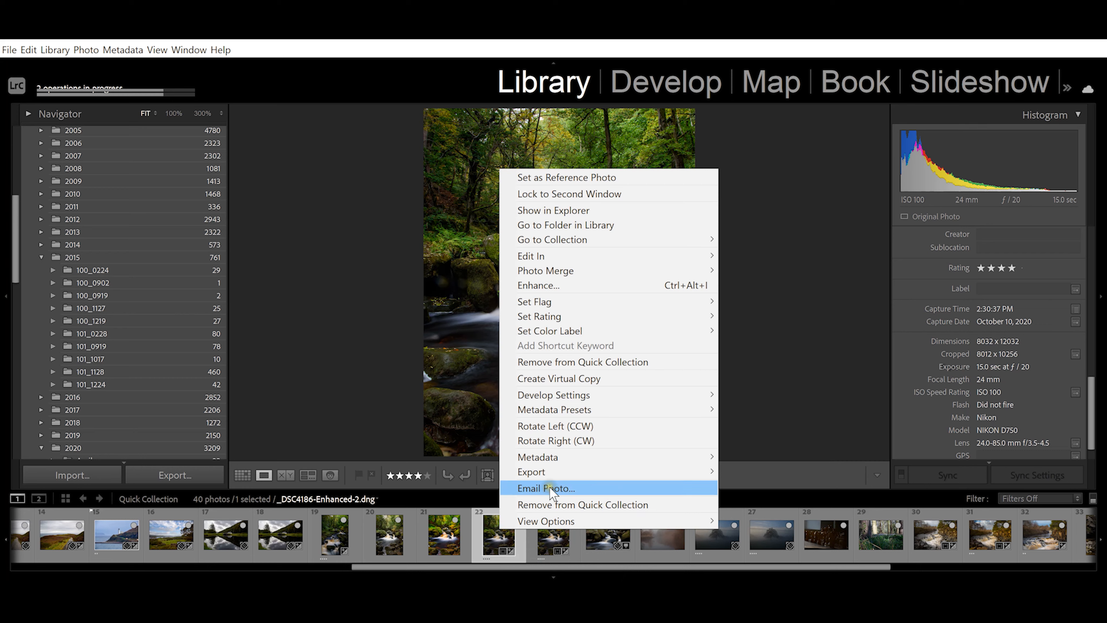
pyautogui.moveTo(532, 472)
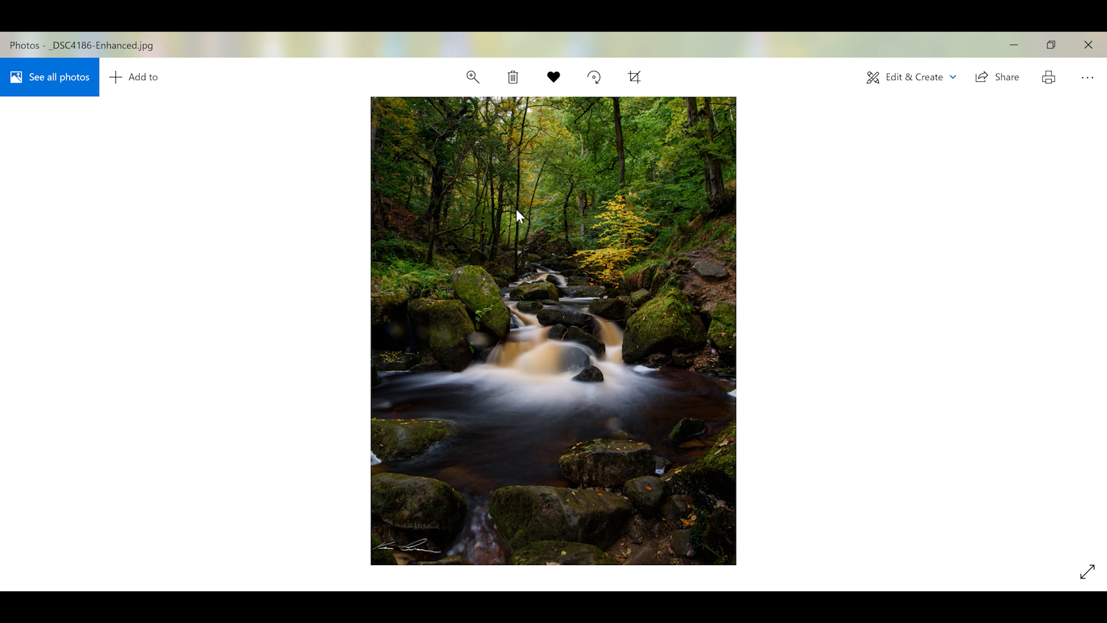
pyautogui.moveTo(491, 274)
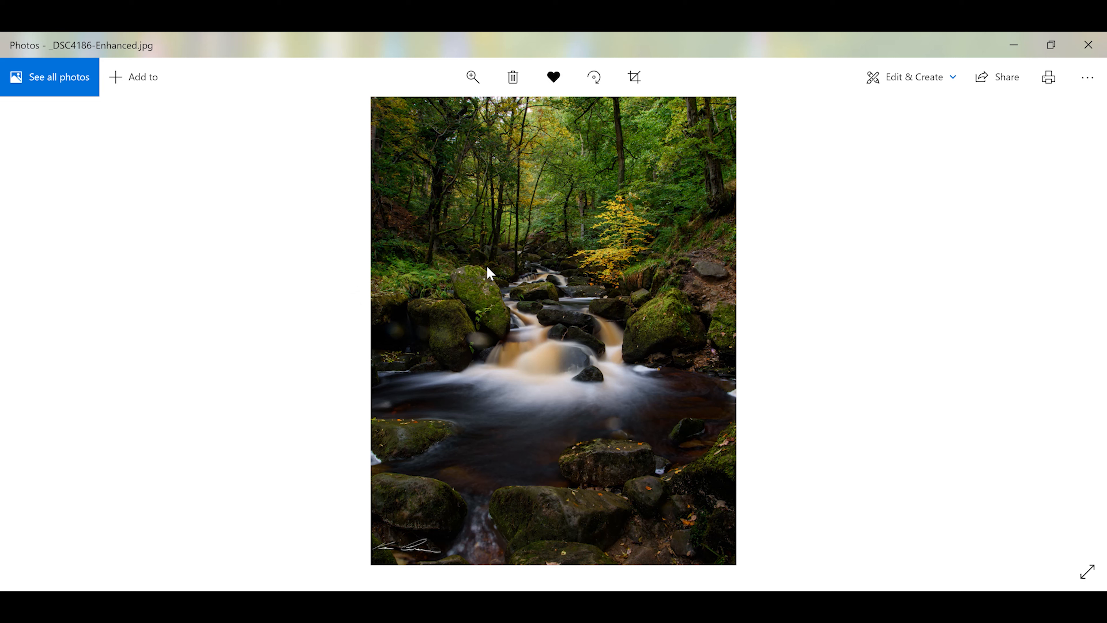
pyautogui.moveTo(594, 290)
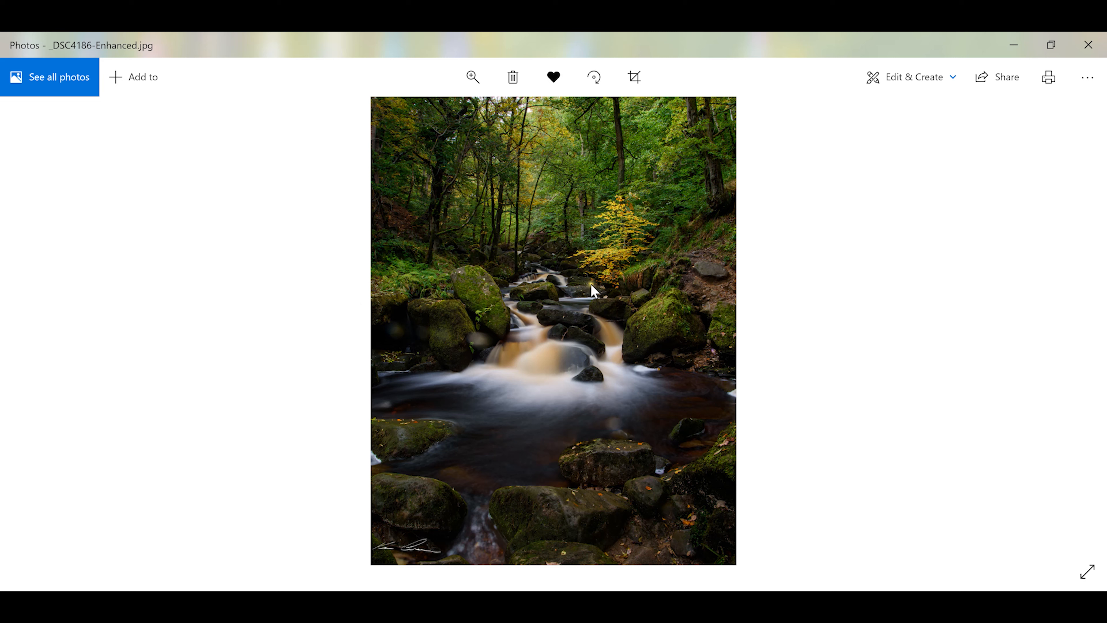
pyautogui.moveTo(512, 318)
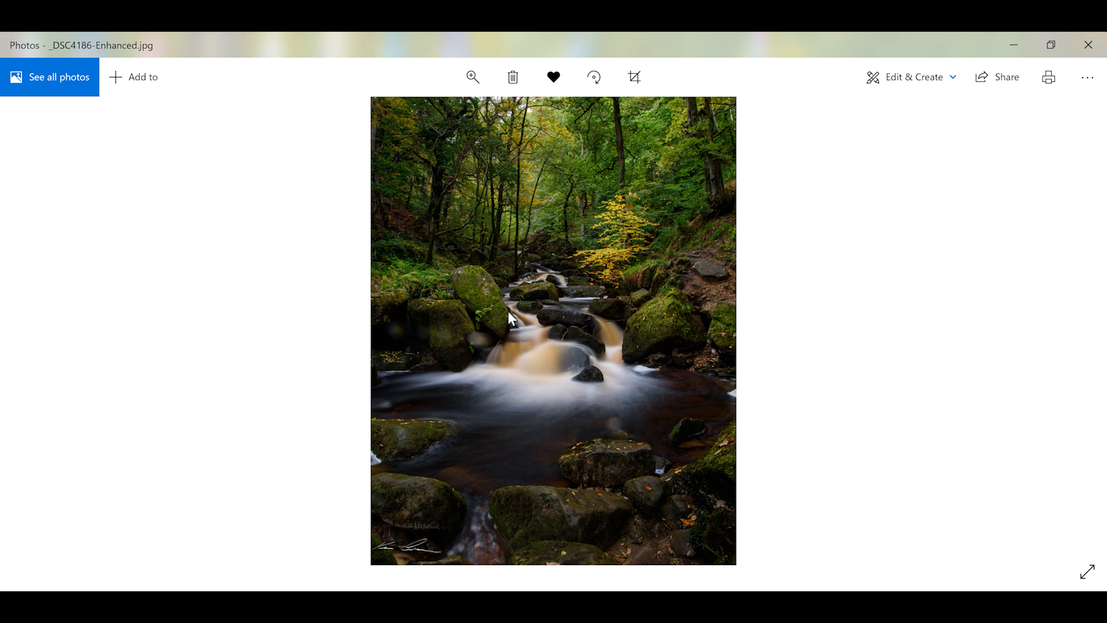
pyautogui.moveTo(522, 199)
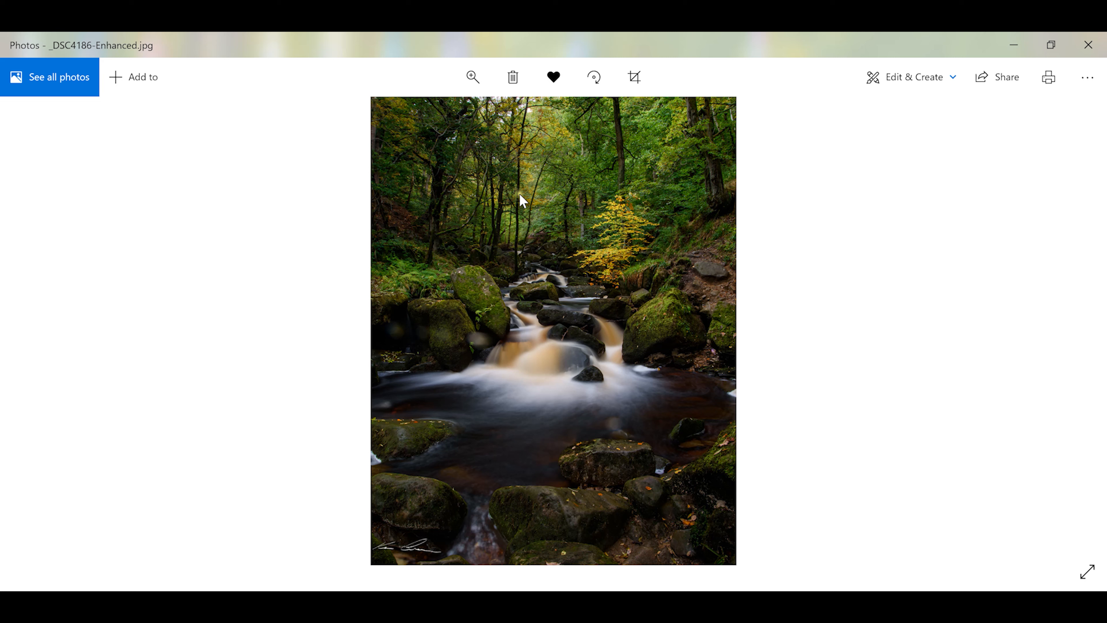
pyautogui.moveTo(505, 186)
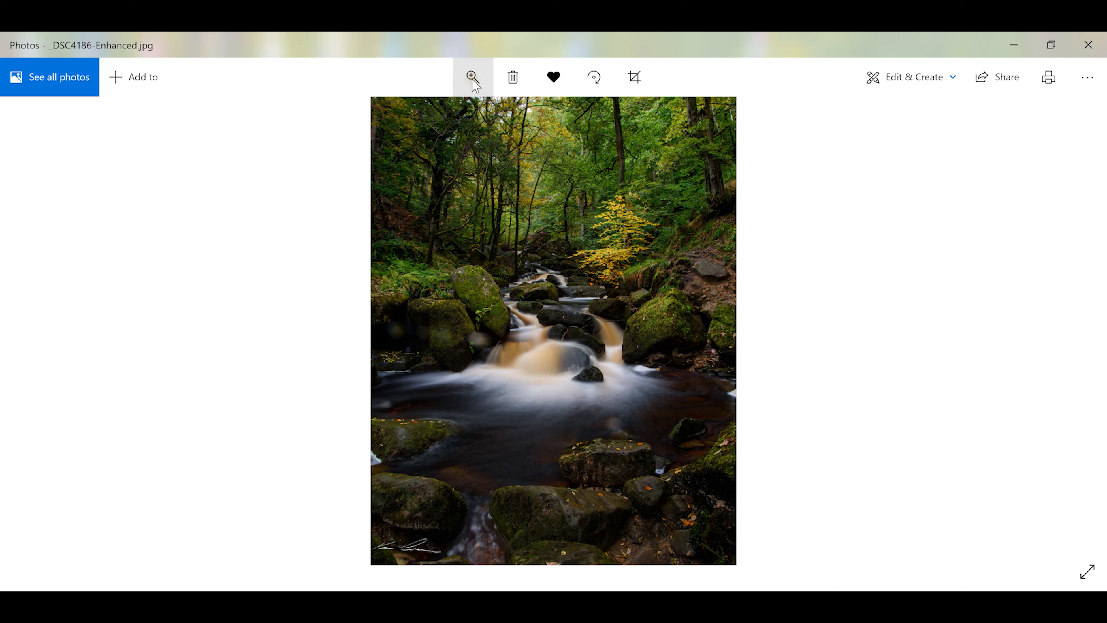
# Zoom the waterfall JPEG to about 30 on the dark rock with the leaf.
pyautogui.click(472, 77)
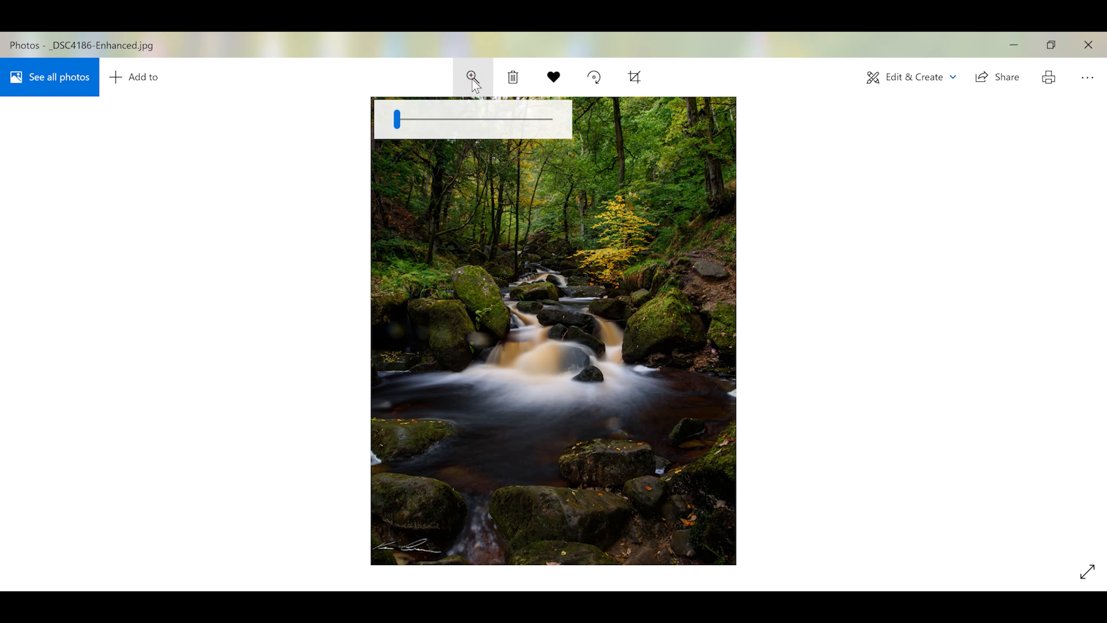
pyautogui.moveTo(395, 118); pyautogui.dragTo(444, 117)
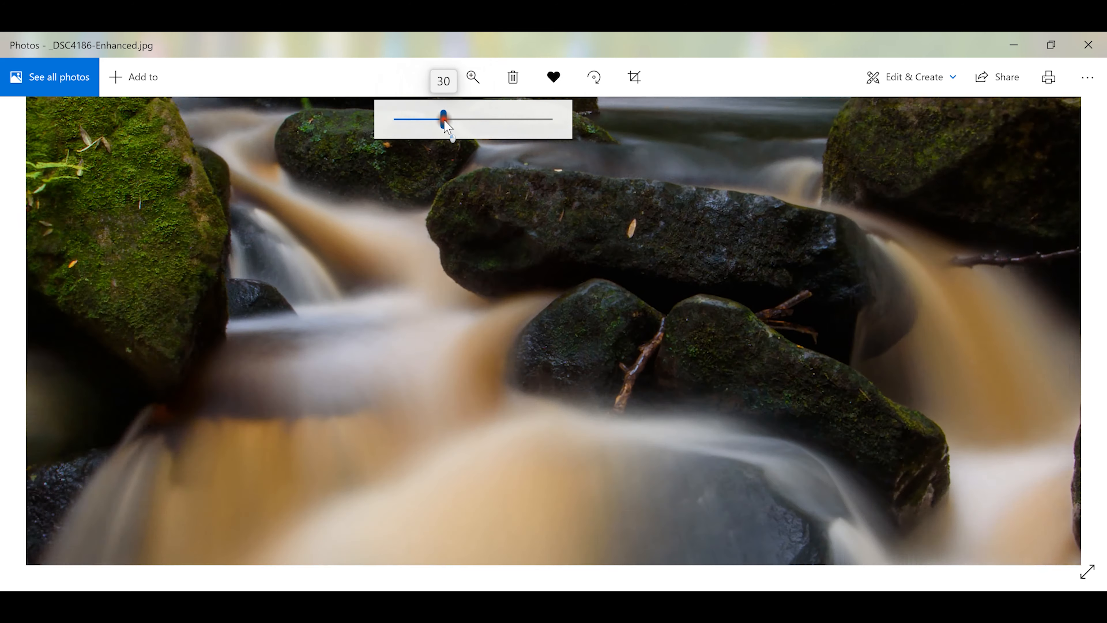
pyautogui.moveTo(443, 116); pyautogui.dragTo(502, 117)
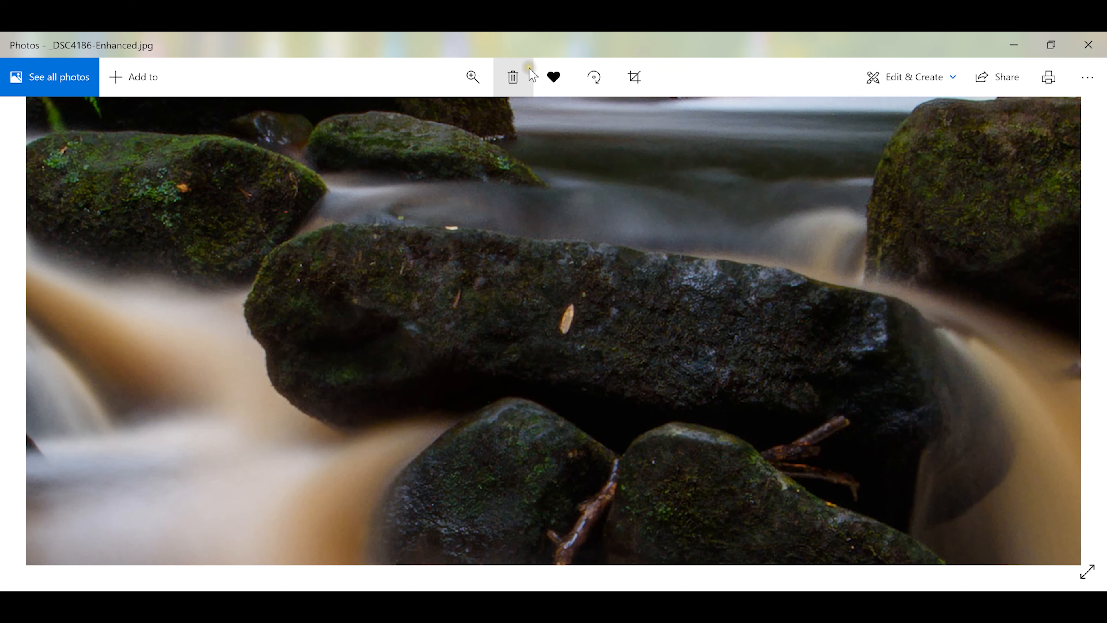
pyautogui.moveTo(514, 368)
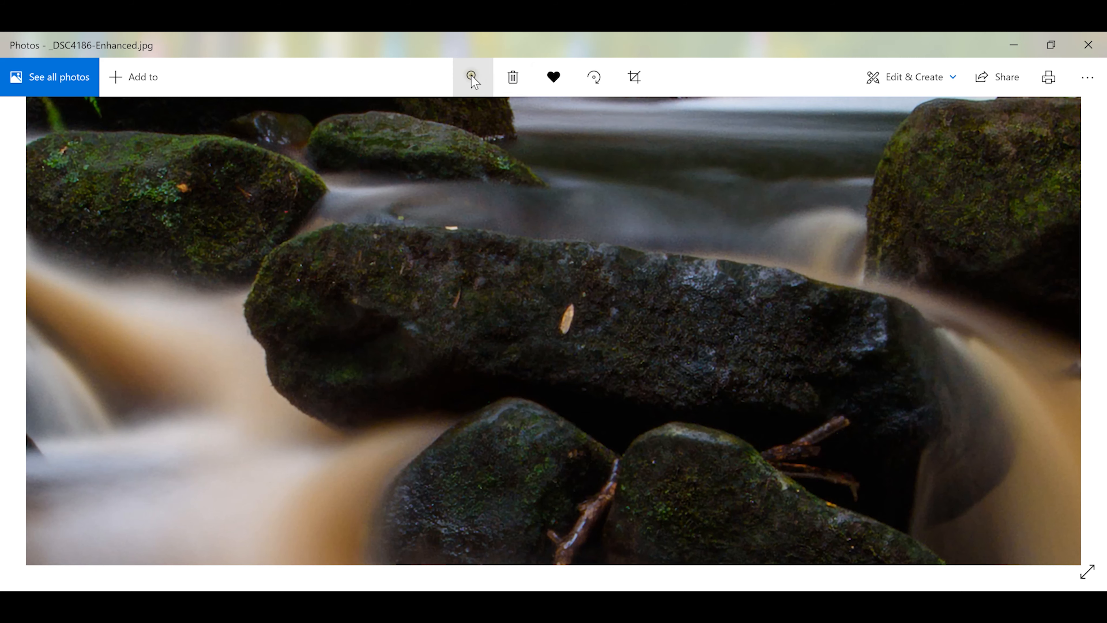
# Zoom to maximum on the rock, back to Best fit, then slightly into the cascades.
pyautogui.click(472, 77)
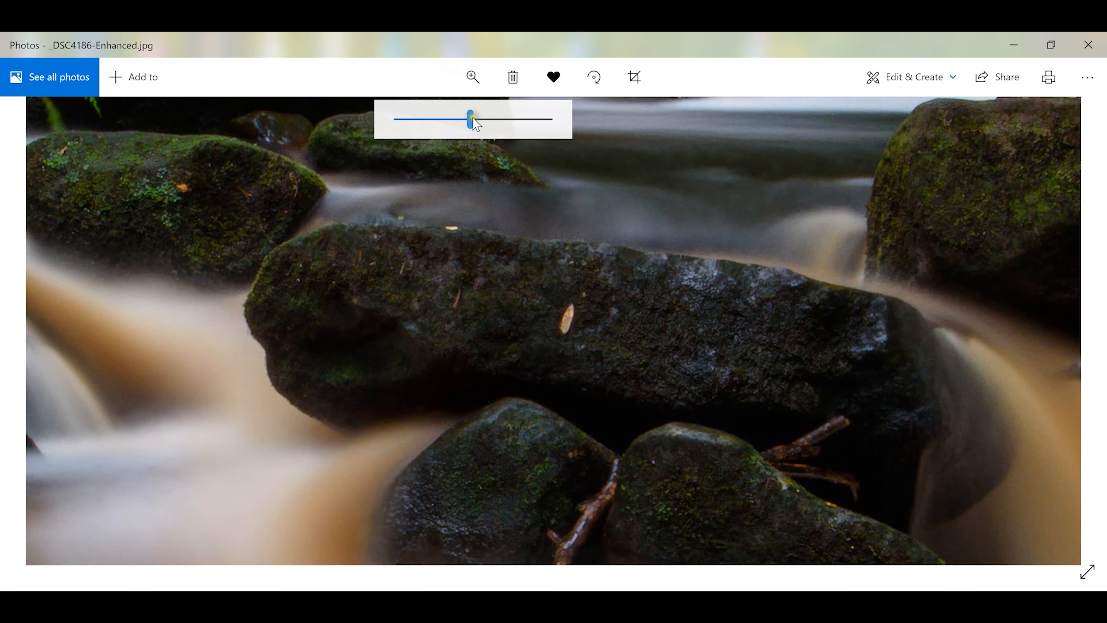
pyautogui.moveTo(469, 119); pyautogui.dragTo(548, 119)
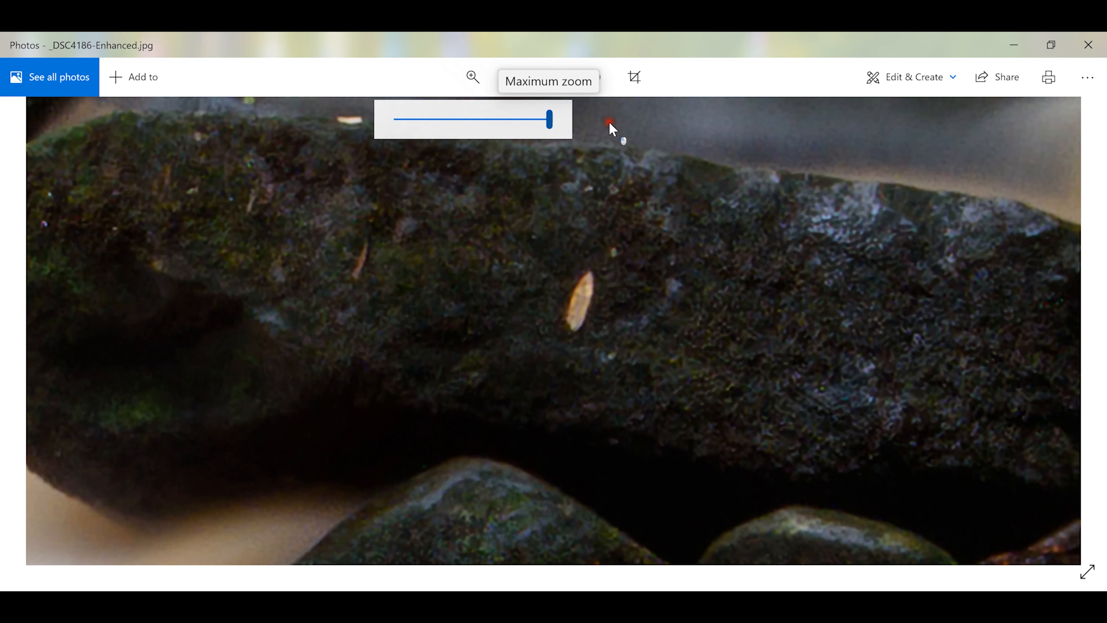
pyautogui.moveTo(547, 119); pyautogui.dragTo(395, 119)
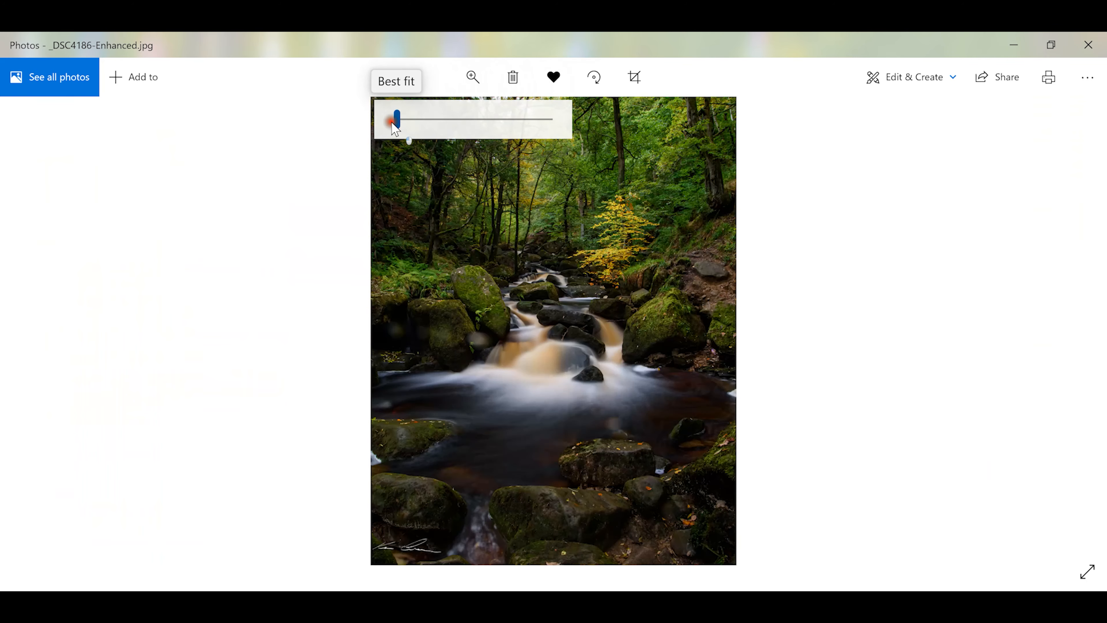
pyautogui.moveTo(396, 118); pyautogui.dragTo(406, 118)
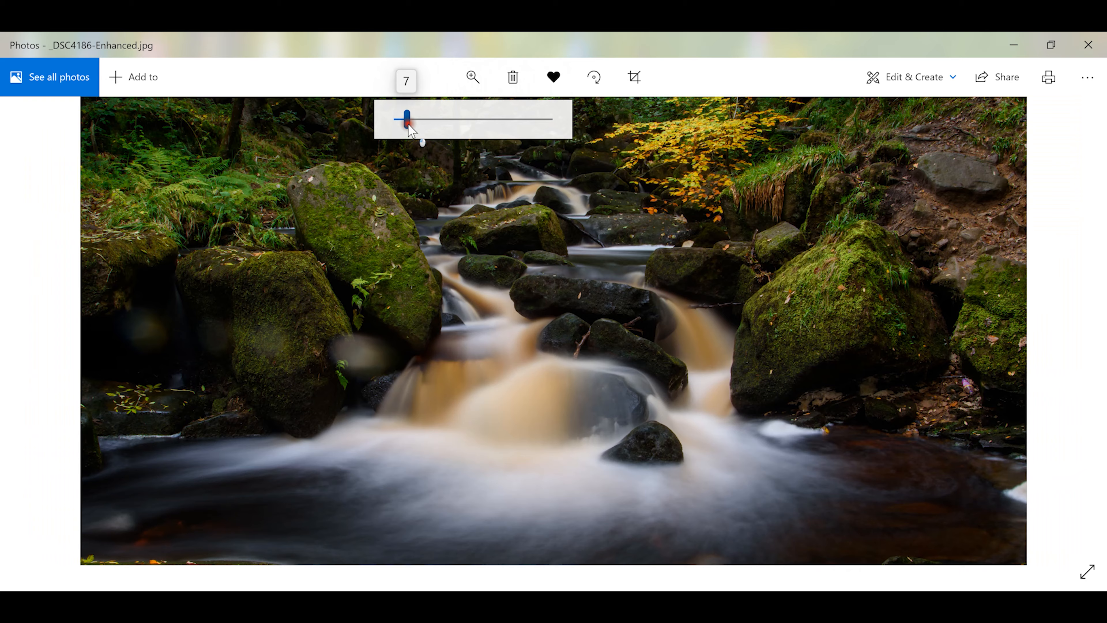
pyautogui.moveTo(406, 119); pyautogui.dragTo(419, 119)
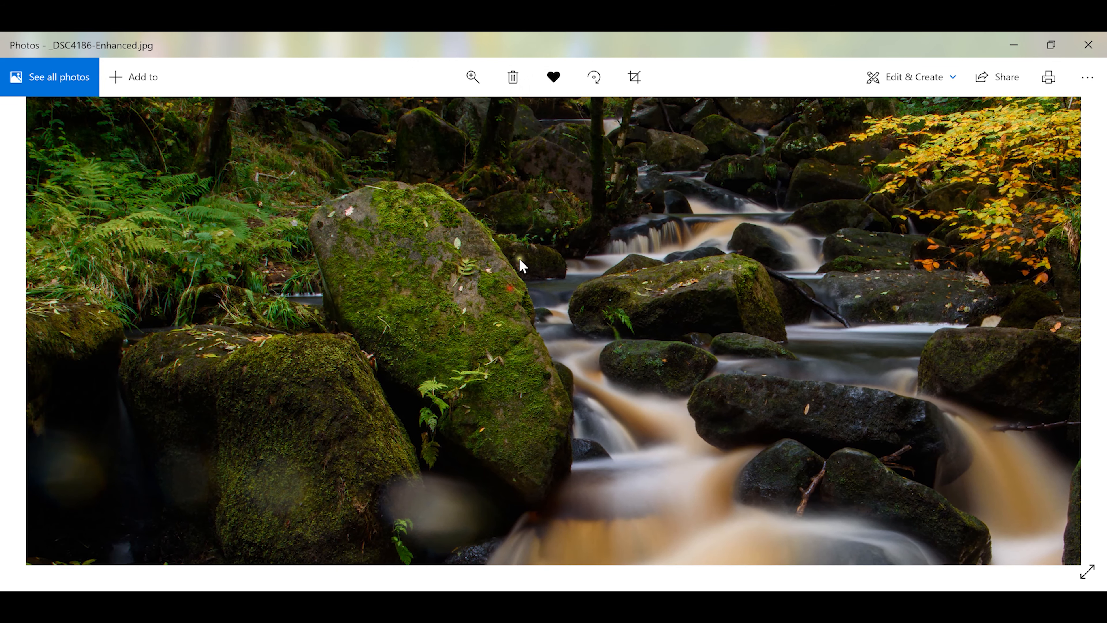
# Zoom to about 59 on the mossy boulders and stream.
pyautogui.click(472, 77)
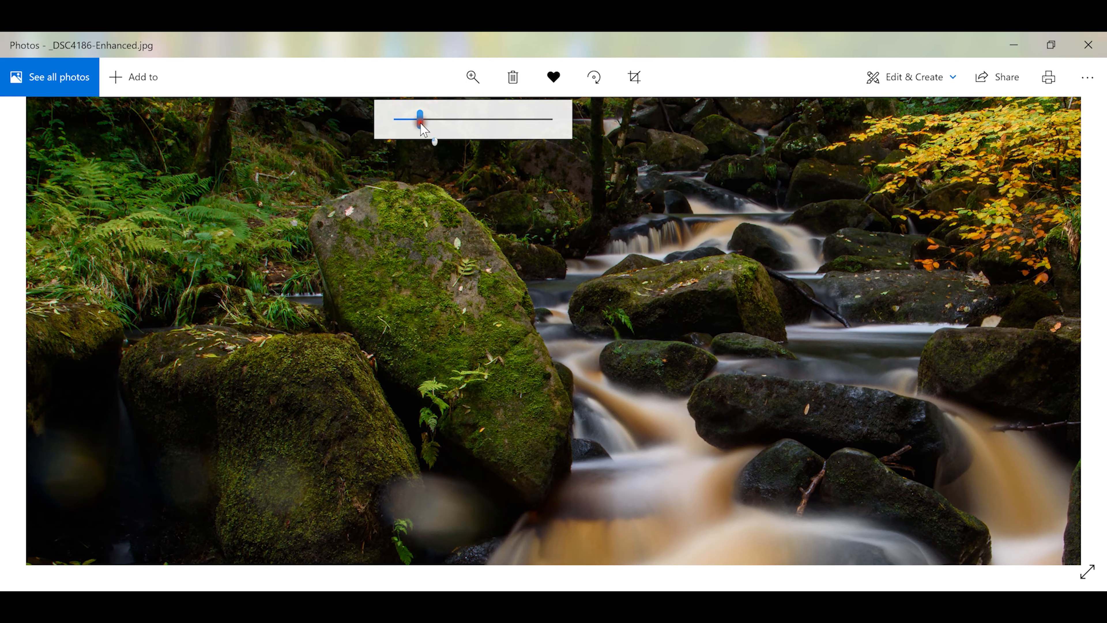
pyautogui.moveTo(418, 119); pyautogui.dragTo(486, 119)
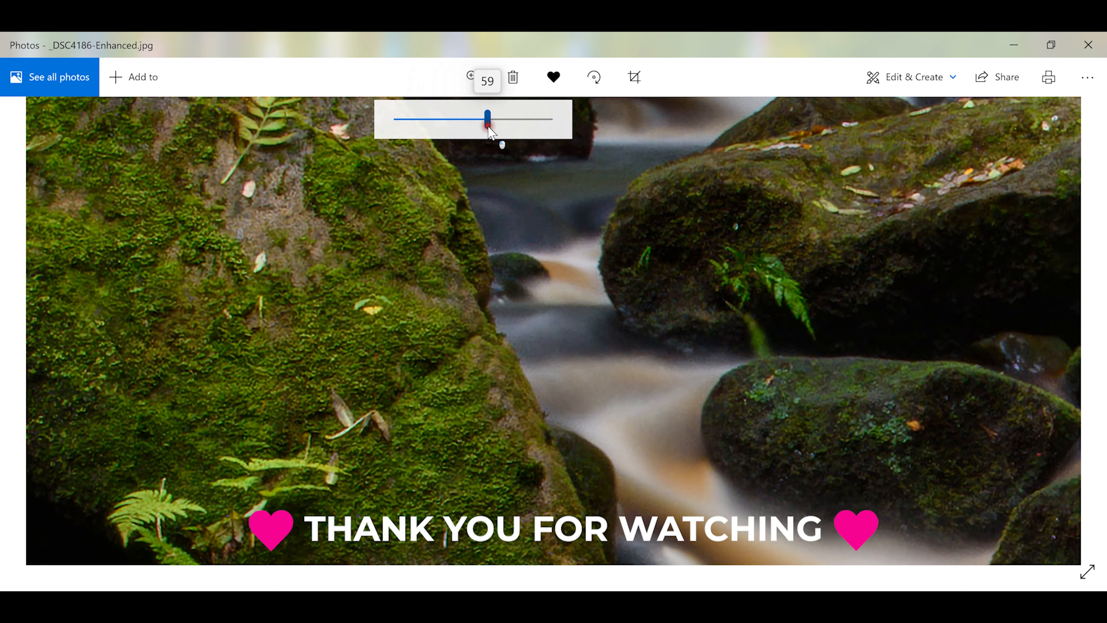